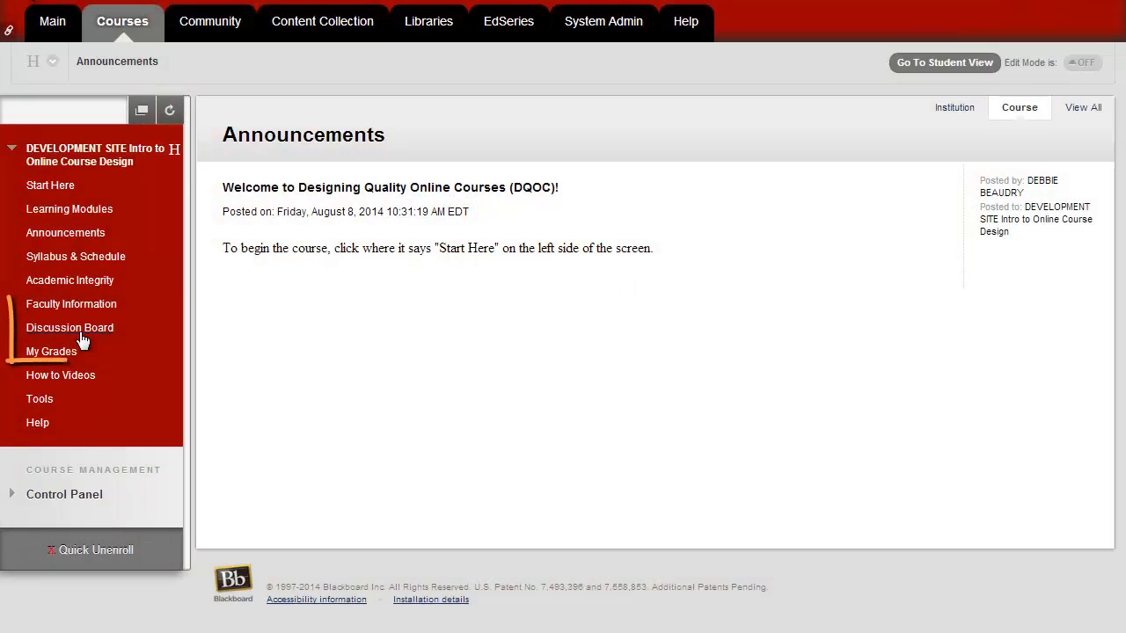
Step: Enter 'Common Core' as the new forum's name
{"action": "type", "text": "Common Core"}
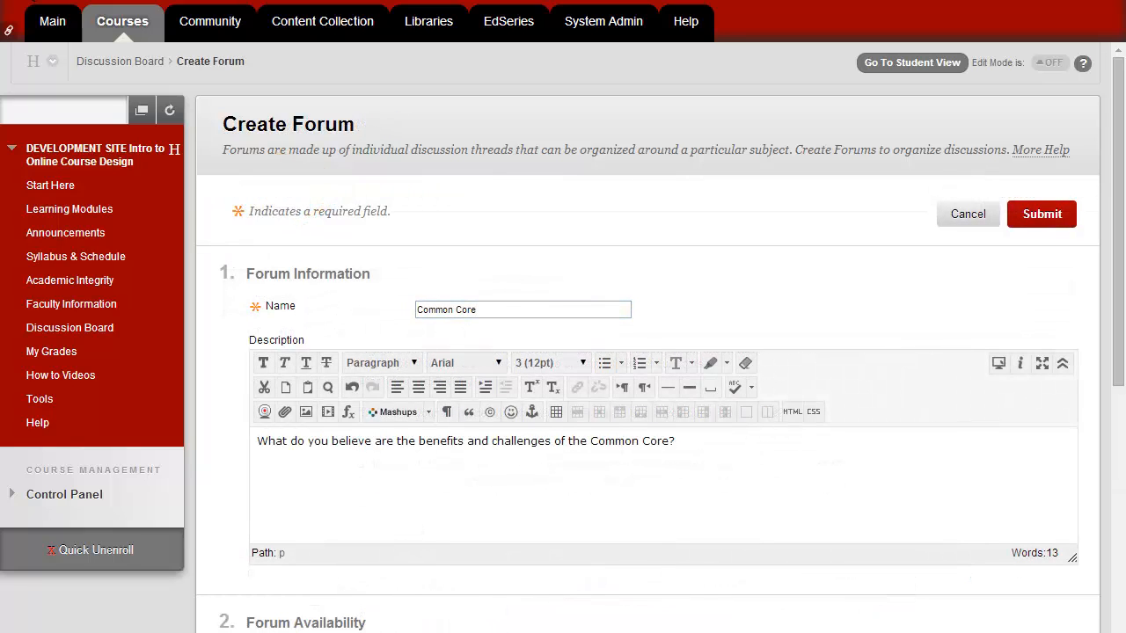
Step: Require a thread before viewing others, grade the forum out of 100 points, save, and preview as a student
{"action": "scroll", "scroll_direction": "down", "scroll_amount": 3}
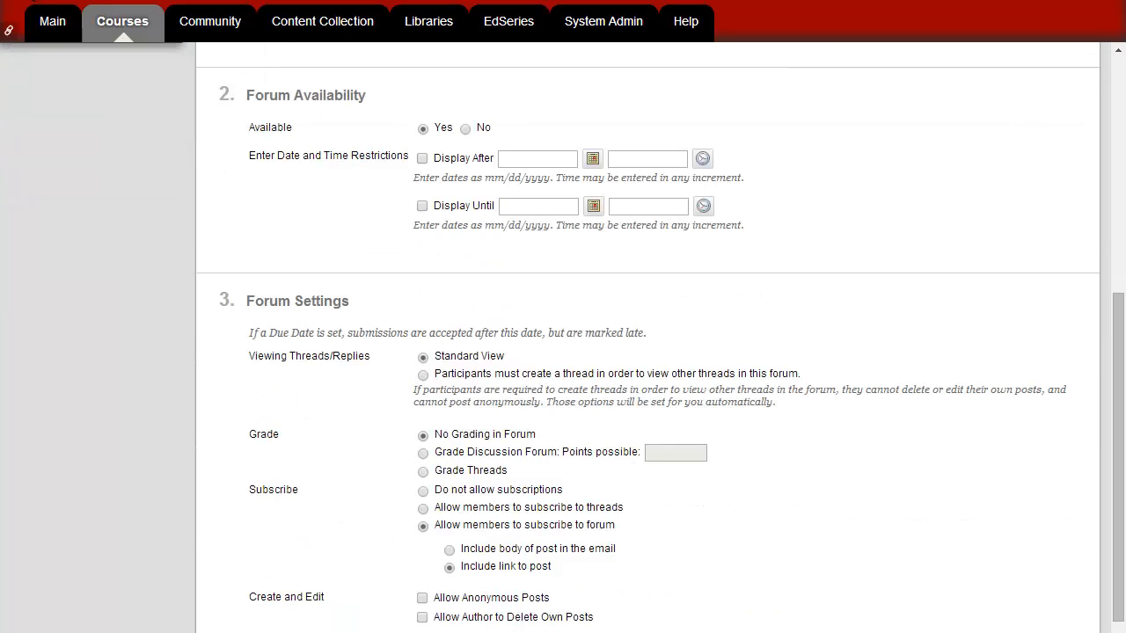
{"action": "scroll", "scroll_direction": "down", "scroll_amount": 3}
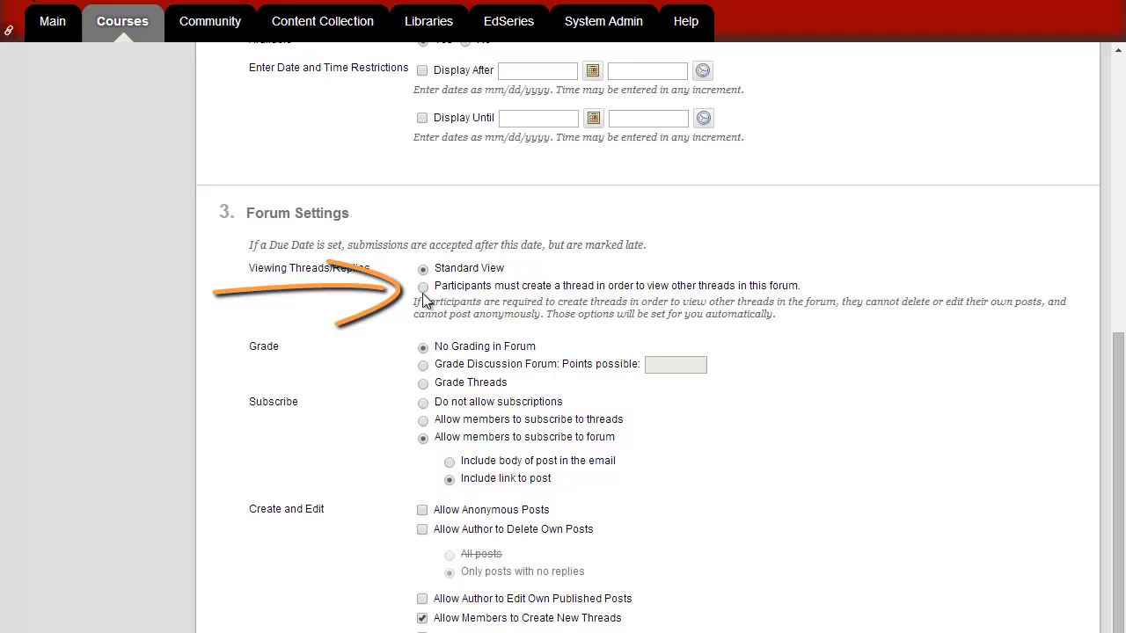
{"action": "left_click", "coordinate": [423, 286]}
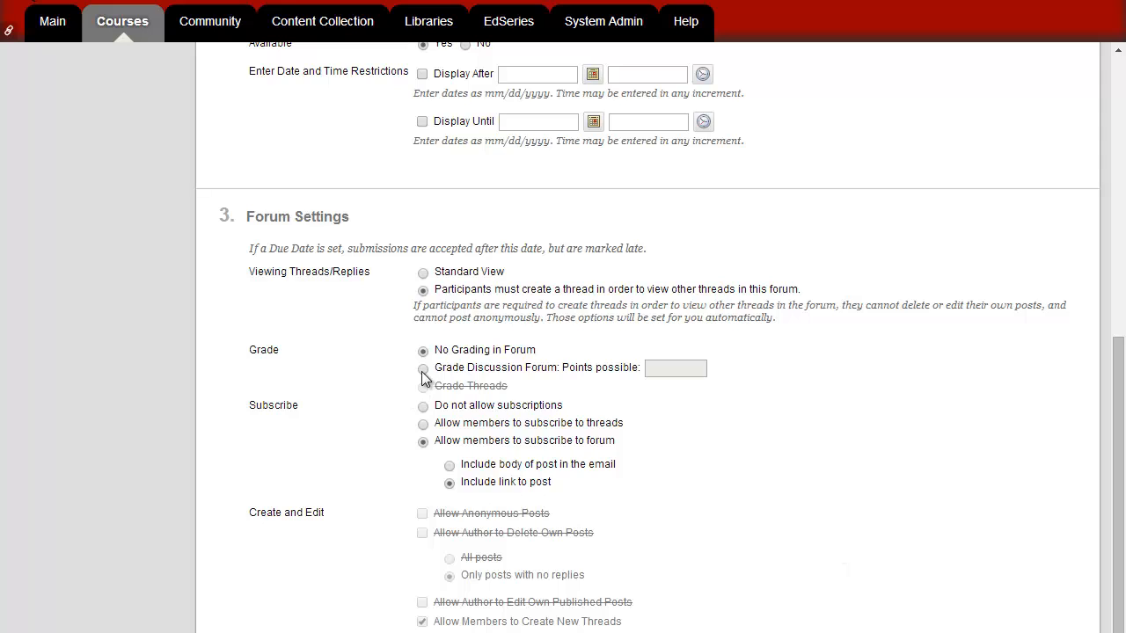
{"action": "left_click", "coordinate": [423, 367]}
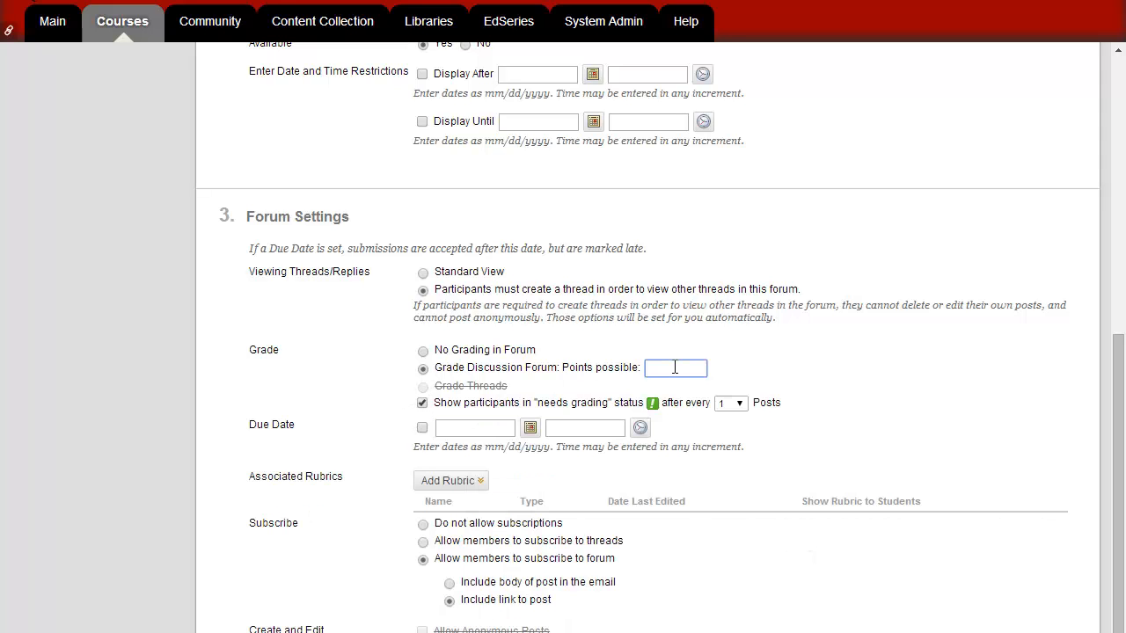
{"action": "type", "text": "100"}
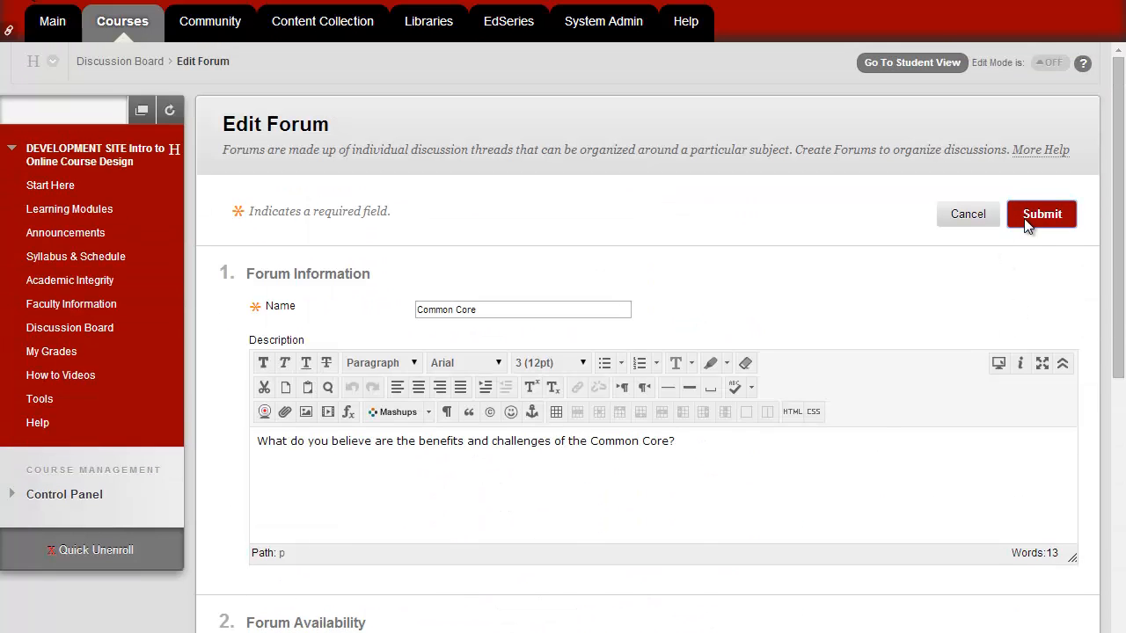
{"action": "left_click", "coordinate": [1041, 214]}
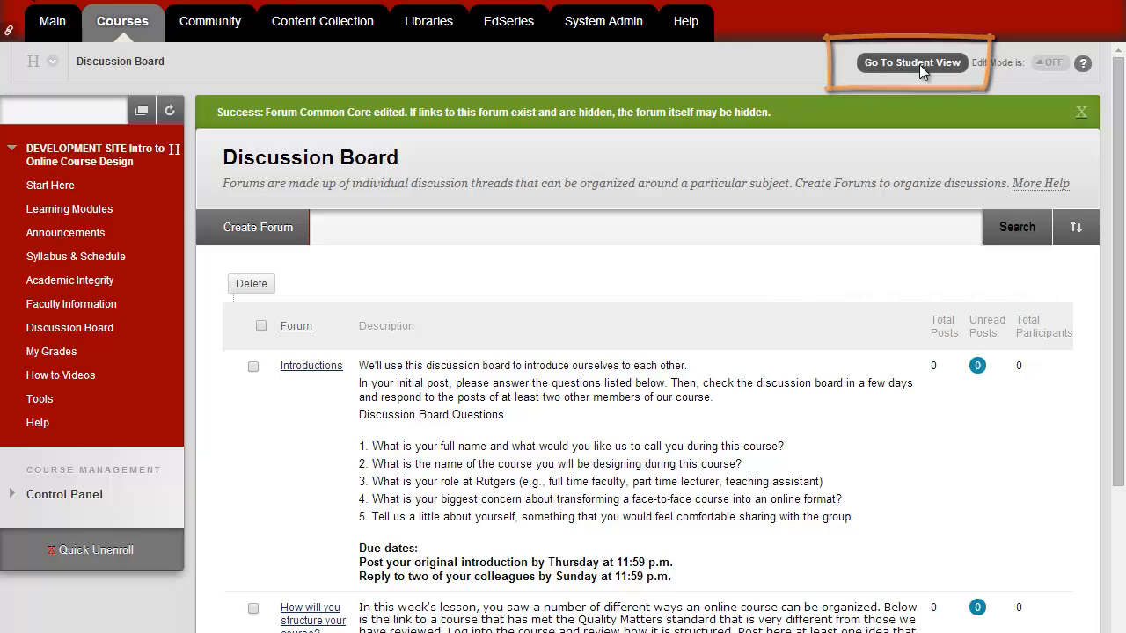
{"action": "left_click", "coordinate": [911, 62]}
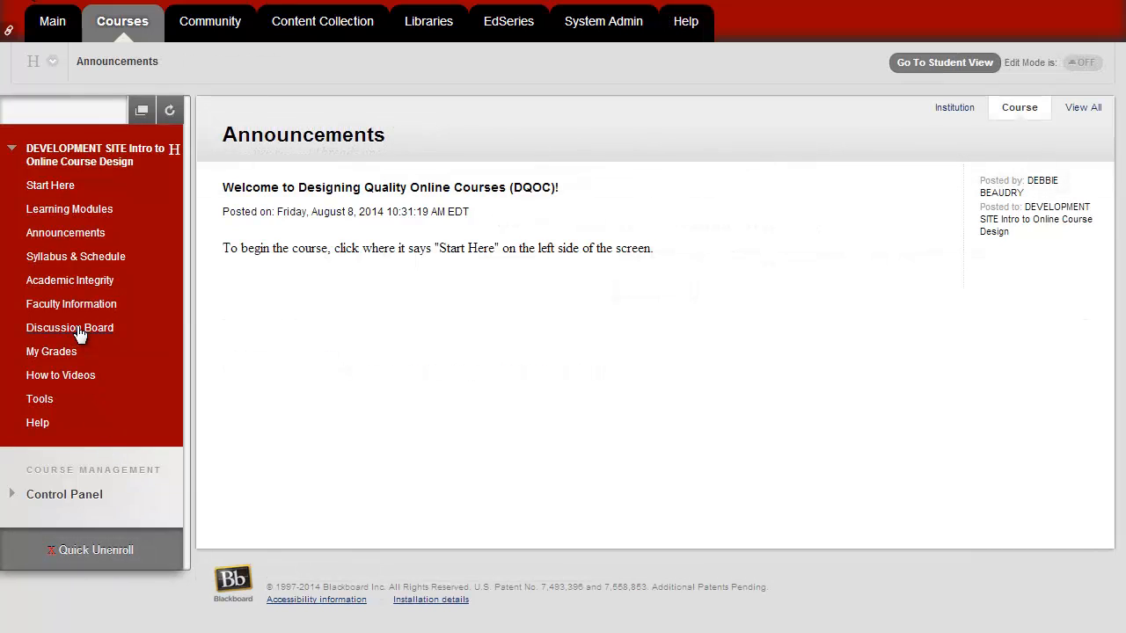
{"action": "left_click", "coordinate": [69, 327]}
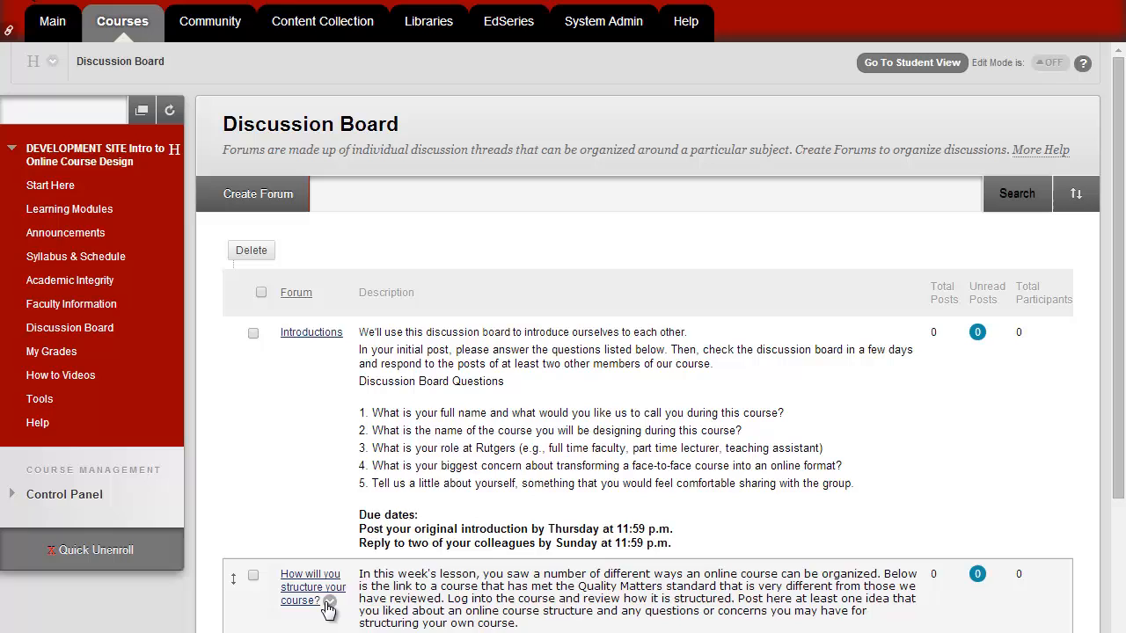
{"action": "left_click", "coordinate": [253, 577]}
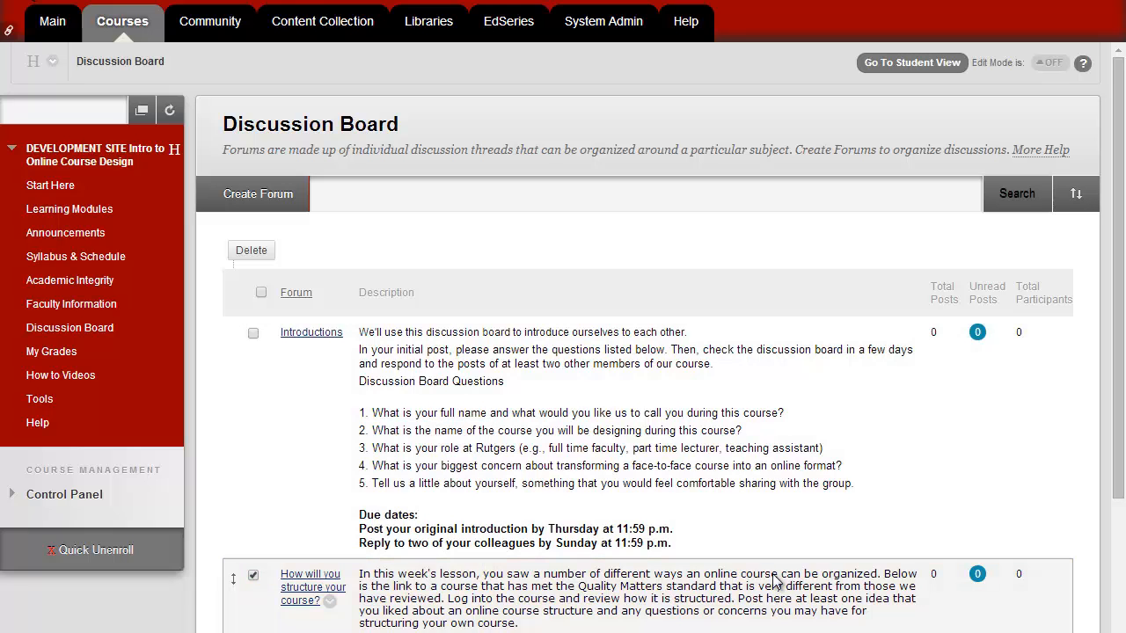